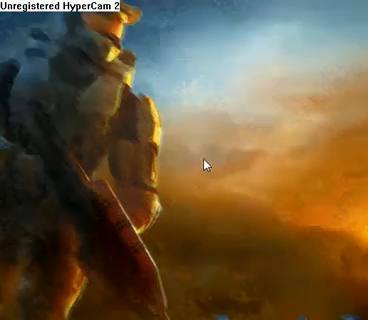
# - Open the Start menu and search for 'run'
pyautogui.click(12, 312)
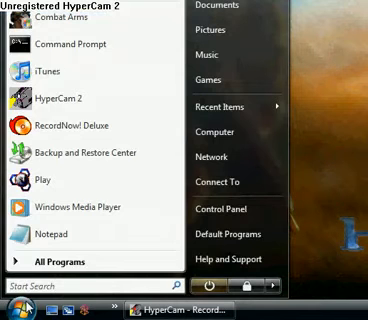
pyautogui.write('run')
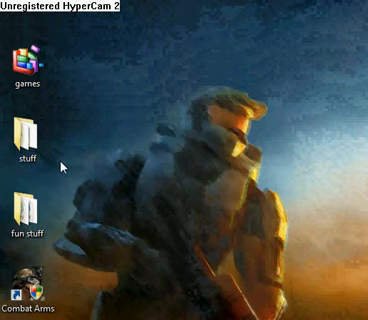
# - Open the Run dialog and enter 'cmd' to launch Command Prompt
pyautogui.press('win+r')
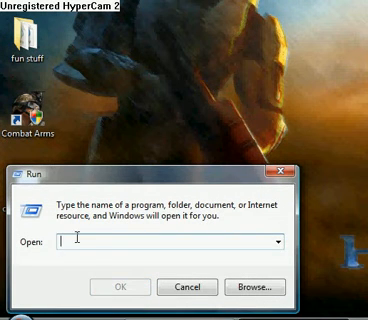
pyautogui.write('cm')
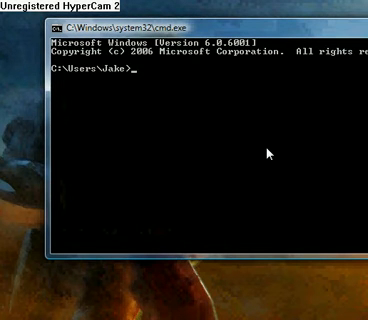
# - Run the help command and scroll through the listed commands like ASSOC, COPY, DIR
pyautogui.write('help')
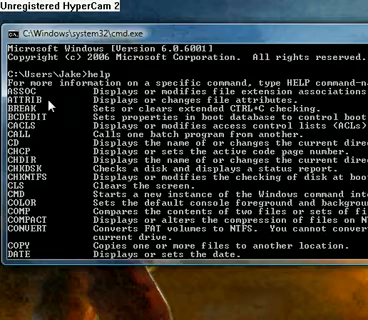
pyautogui.scroll(-3)
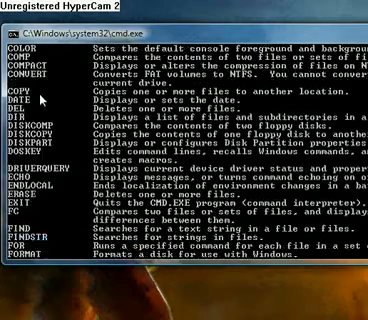